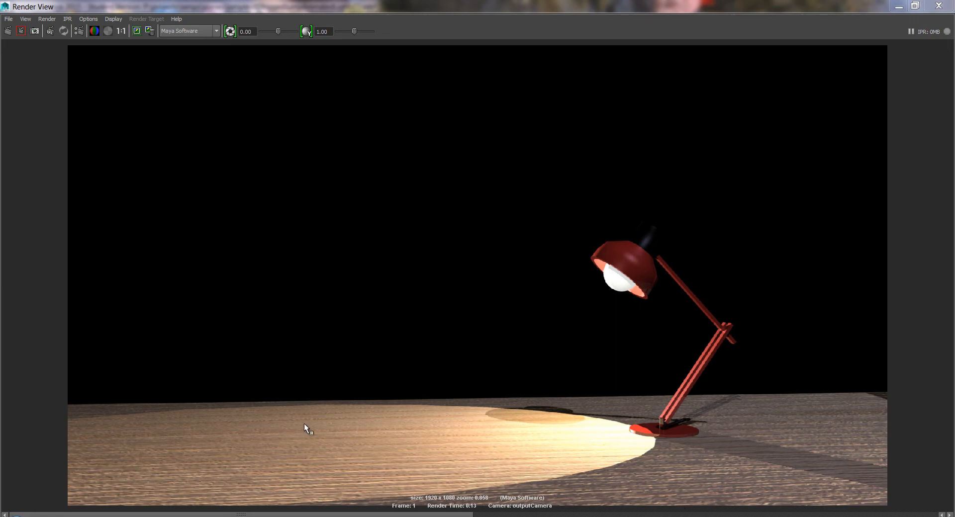
mouse_move(535, 334)
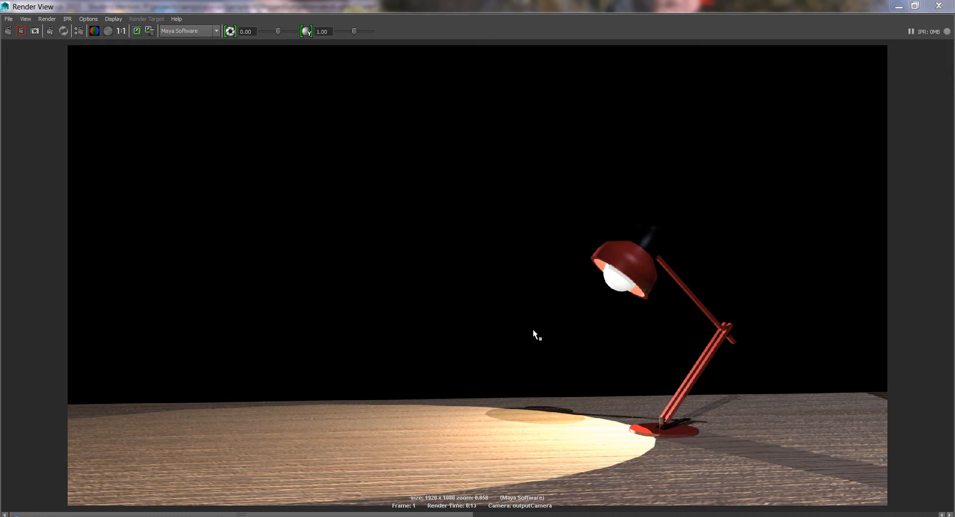
mouse_move(653, 264)
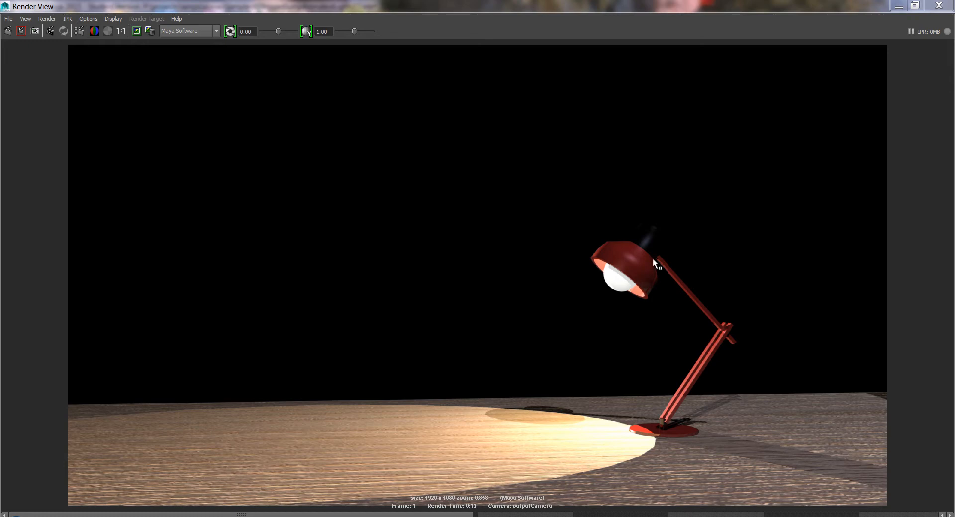
mouse_move(661, 382)
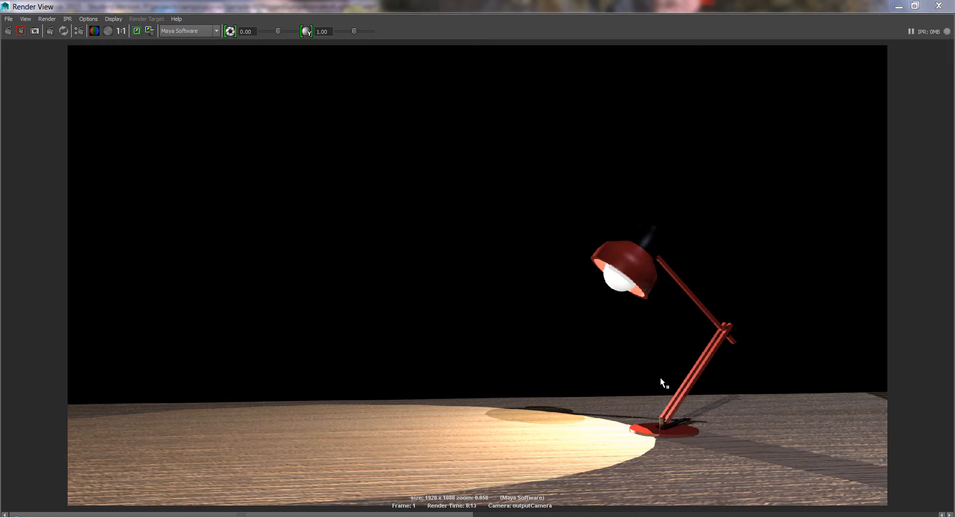
mouse_move(233, 260)
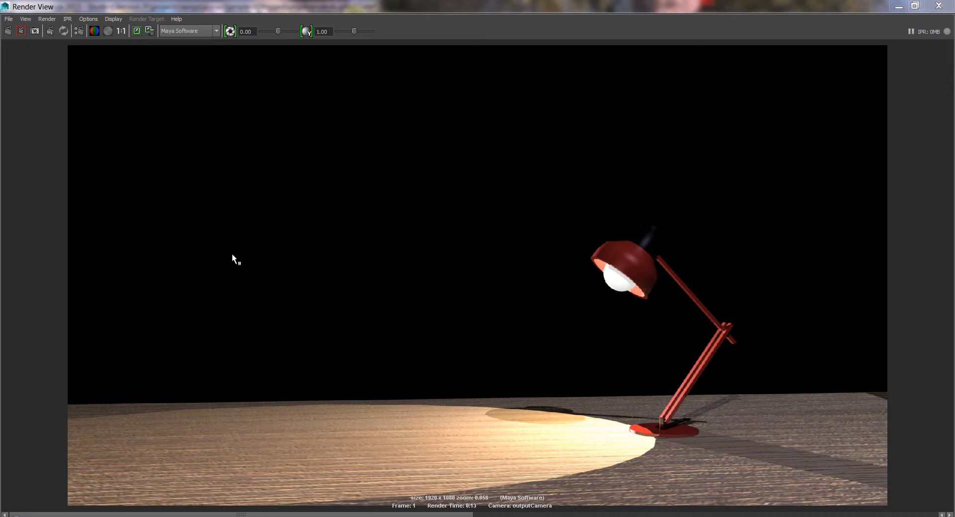
mouse_move(609, 257)
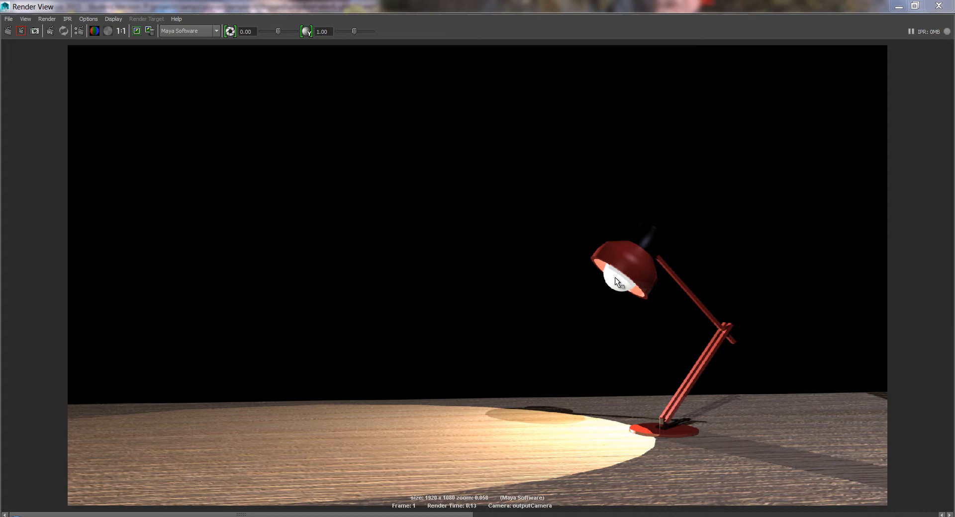
mouse_move(384, 469)
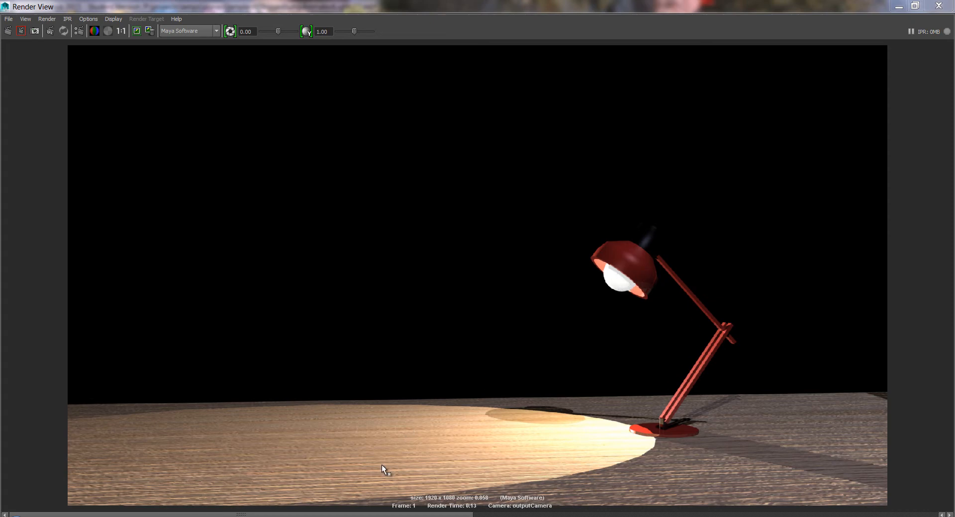
mouse_move(750, 488)
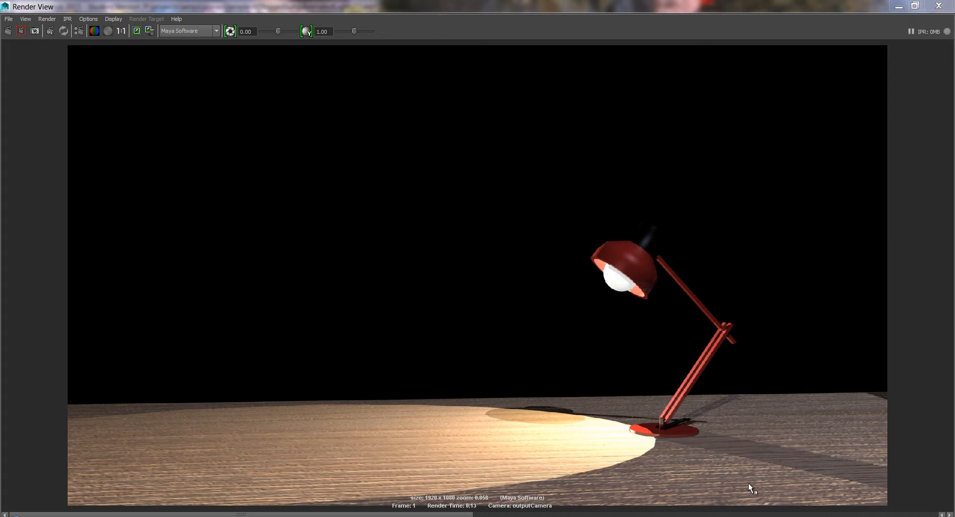
mouse_move(810, 418)
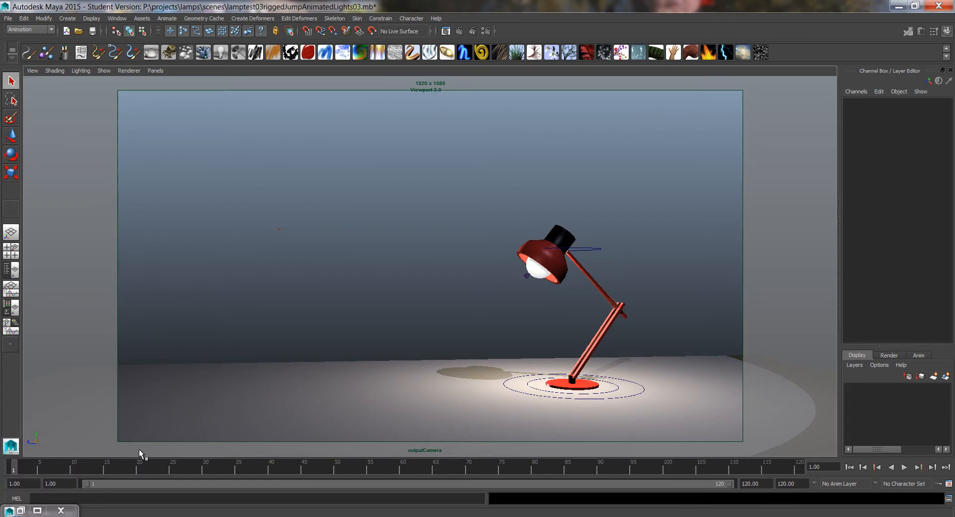
Widen the panel area so the four views and the Outliner fit side by side
left_click_drag(13, 468, 382, 468)
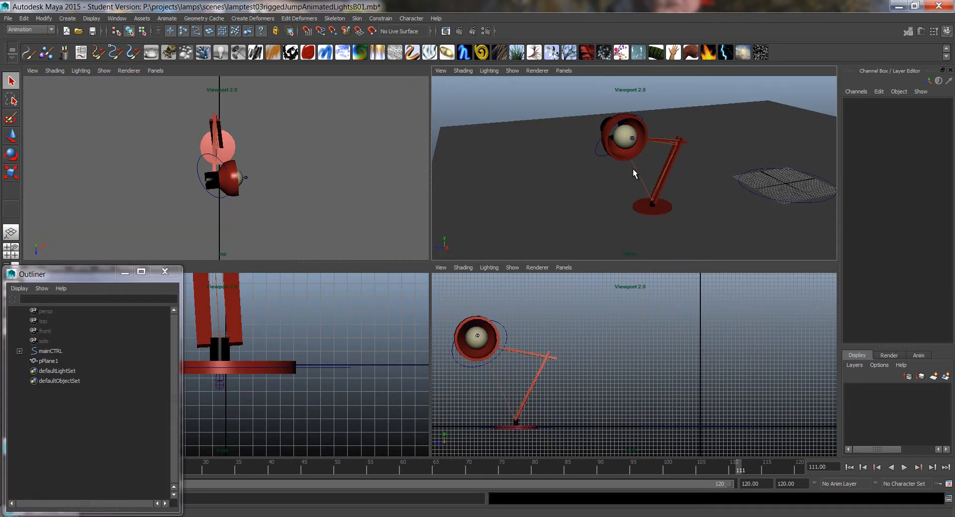
Create a camera from the perspective view's current framing, to become outputCamera
left_click(440, 71)
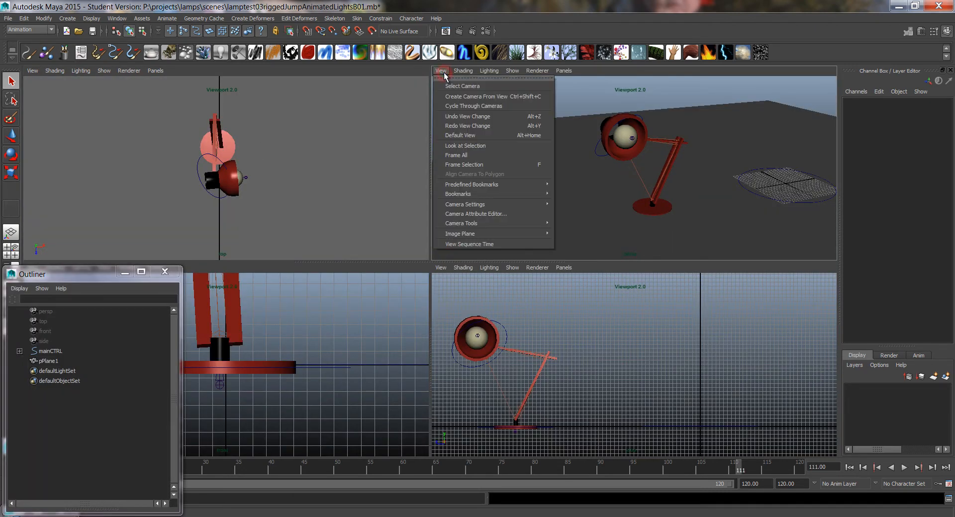
left_click(461, 86)
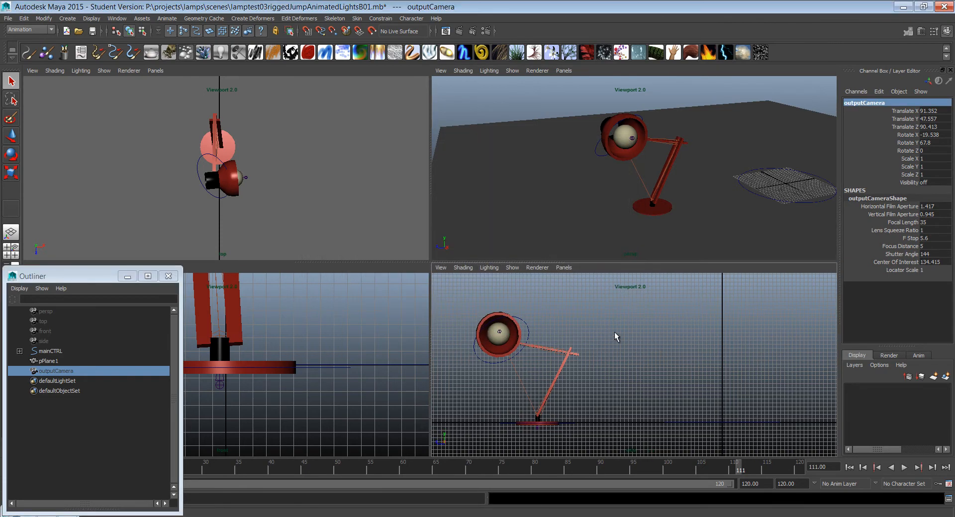
mouse_move(571, 328)
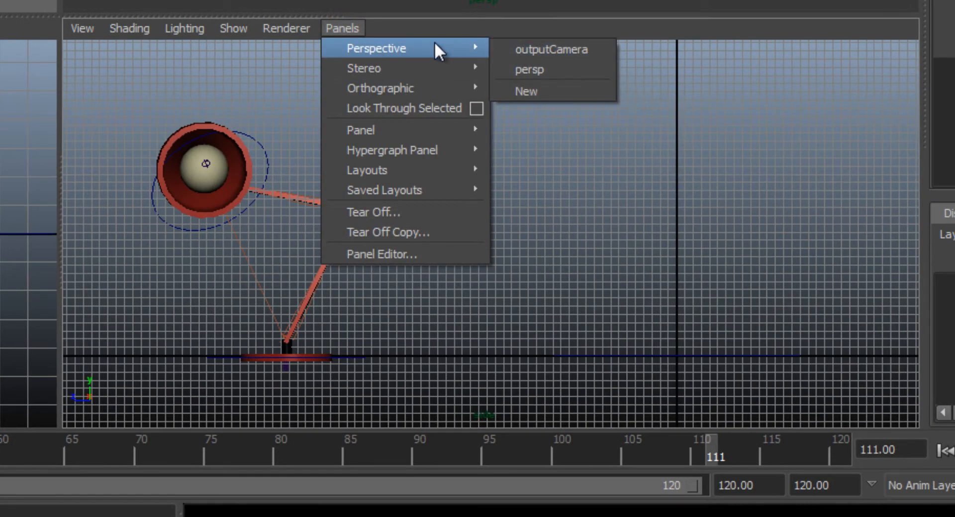
Look through outputCamera in the lower-right view and display its 1280 x 720 resolution gate
left_click(549, 50)
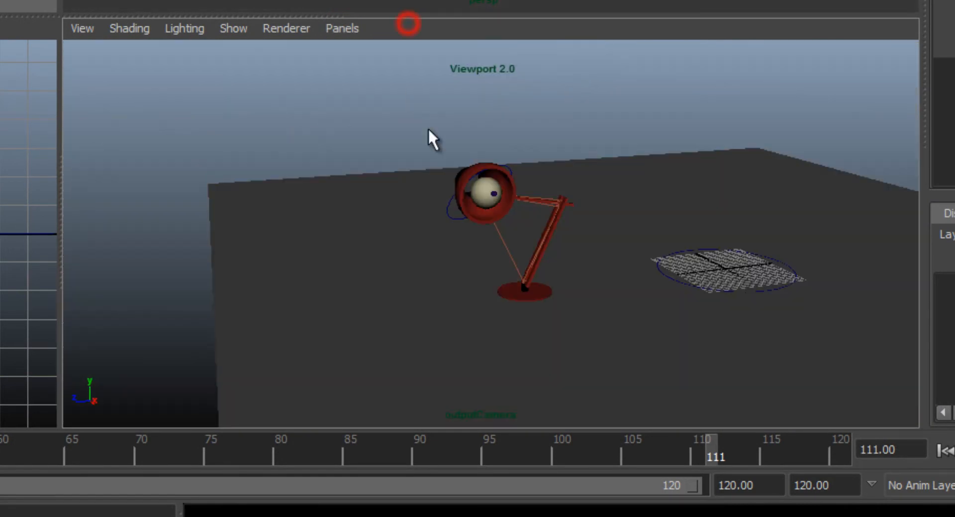
left_click(82, 28)
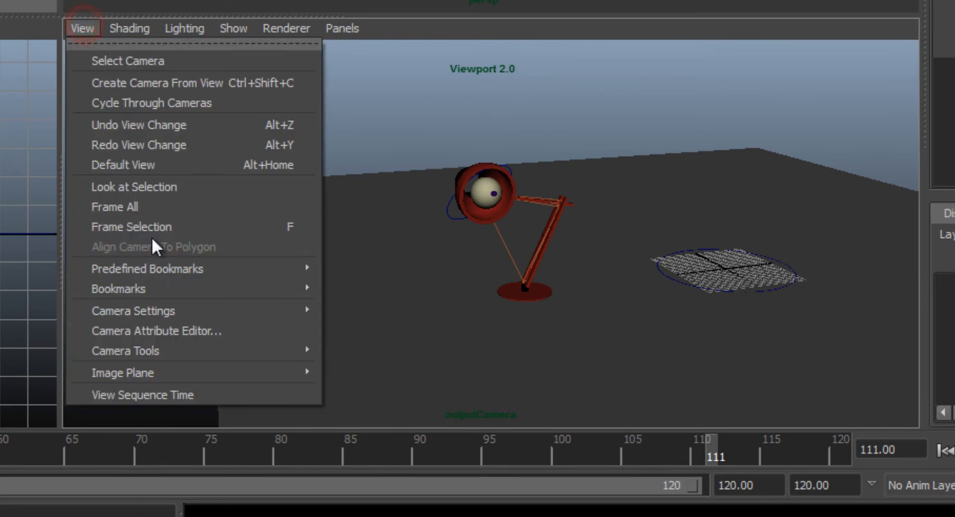
left_click(132, 310)
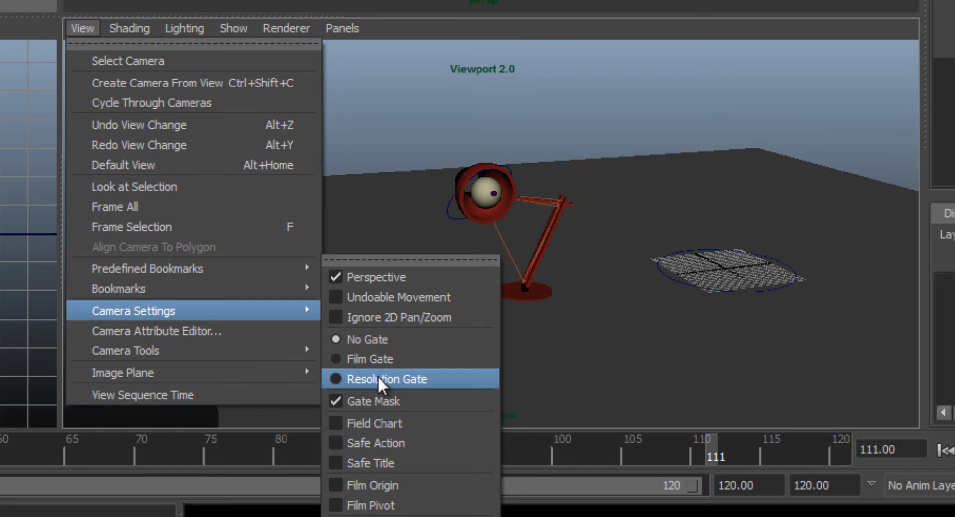
left_click(389, 379)
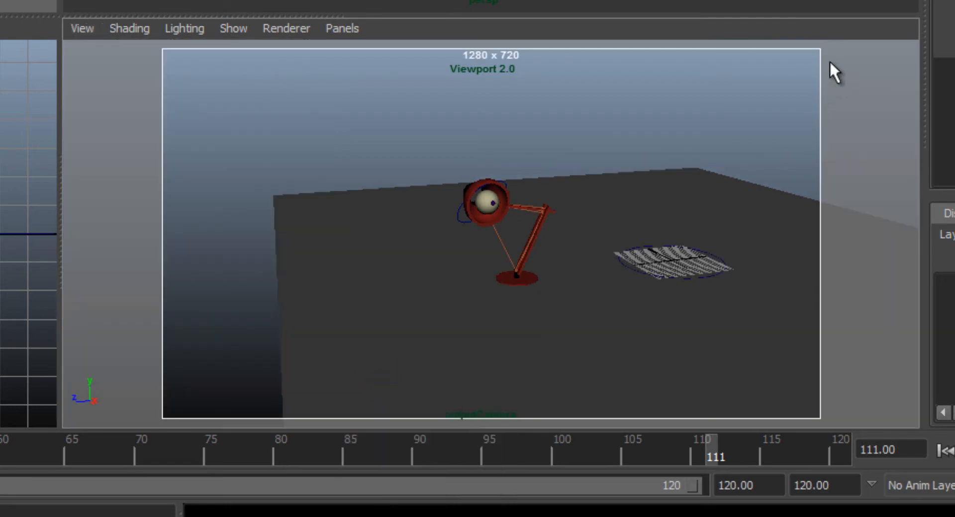
mouse_move(149, 321)
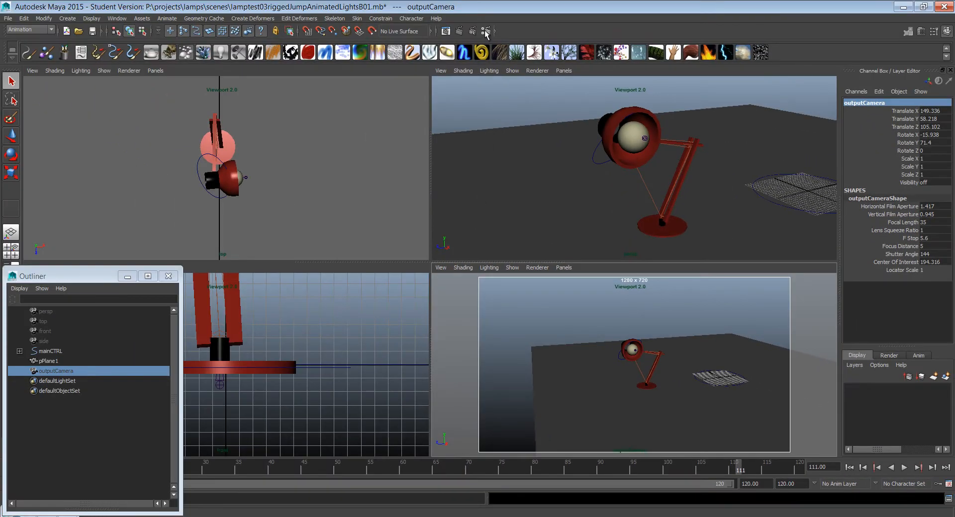
In Render Settings make outputCamera the renderable camera with the HD 720 (1280 x 720) preset
left_click(485, 31)
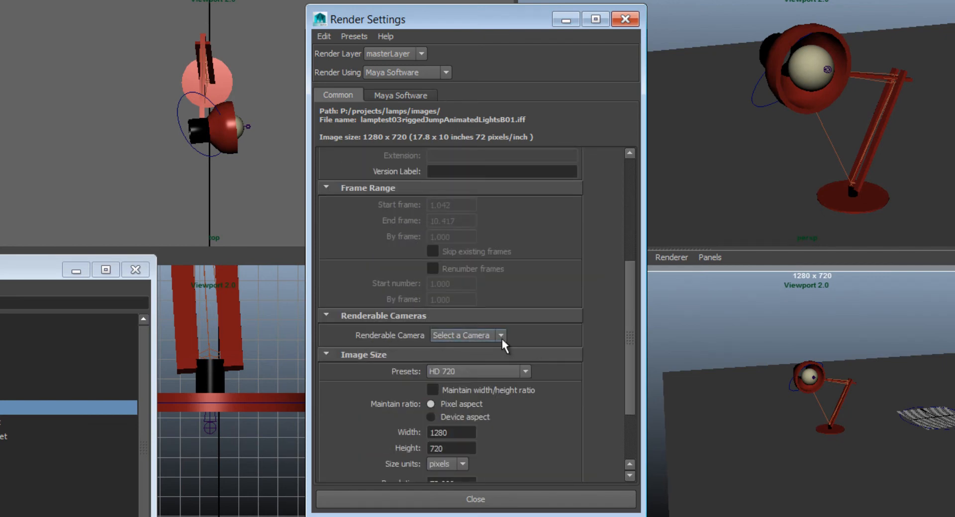
left_click(499, 335)
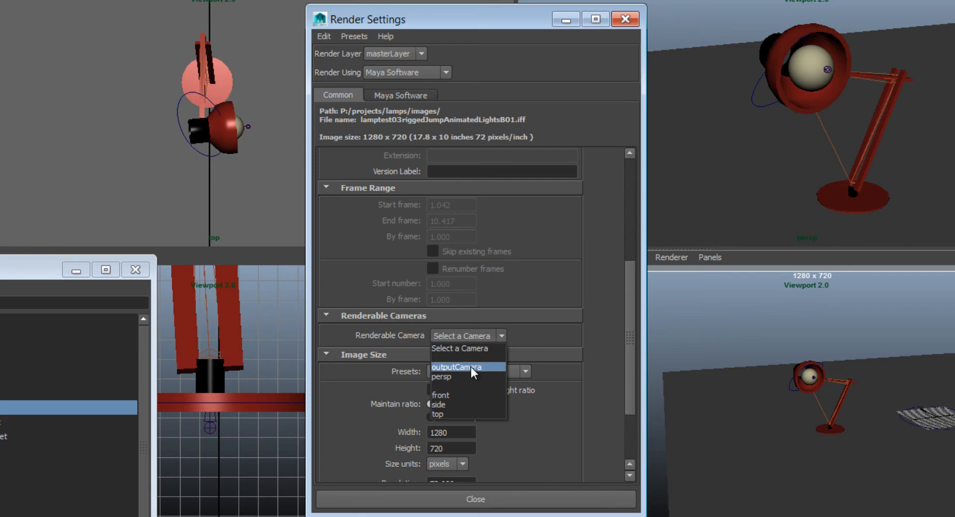
left_click(455, 367)
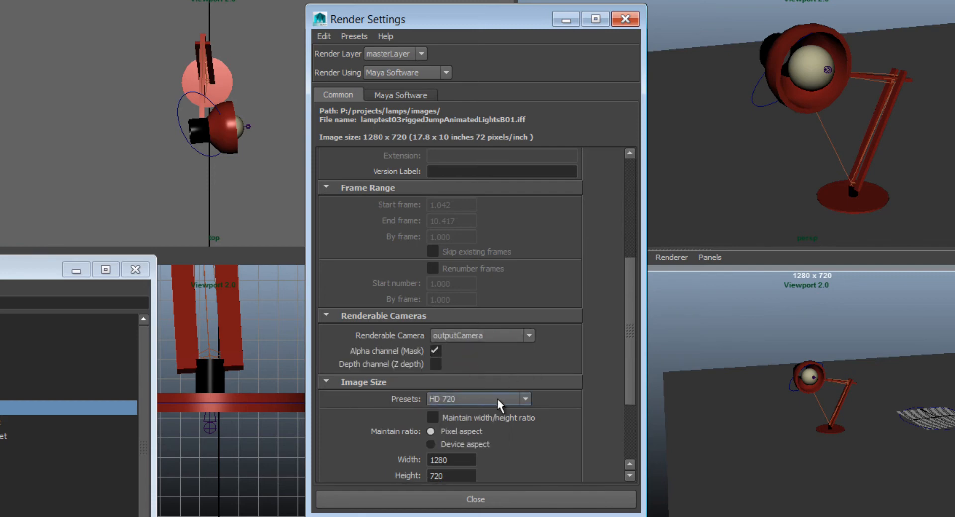
left_click(476, 399)
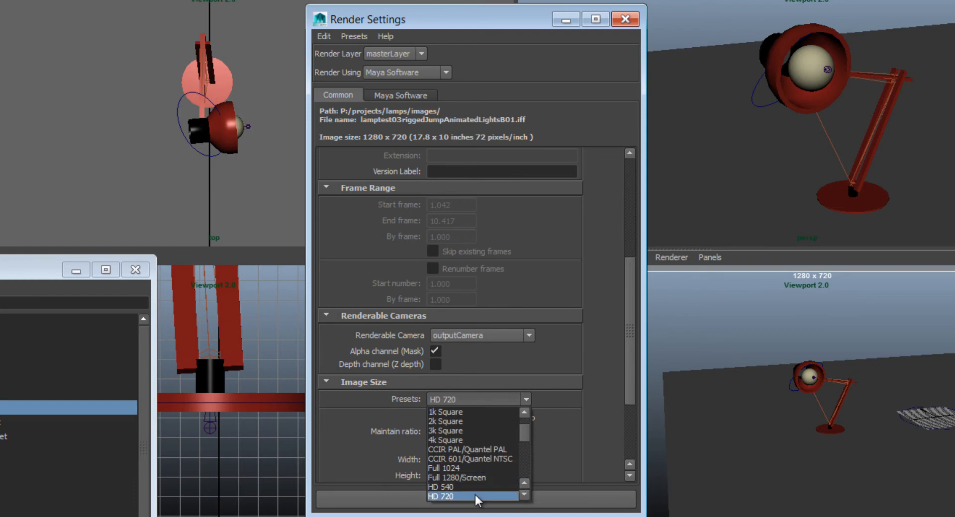
left_click(462, 496)
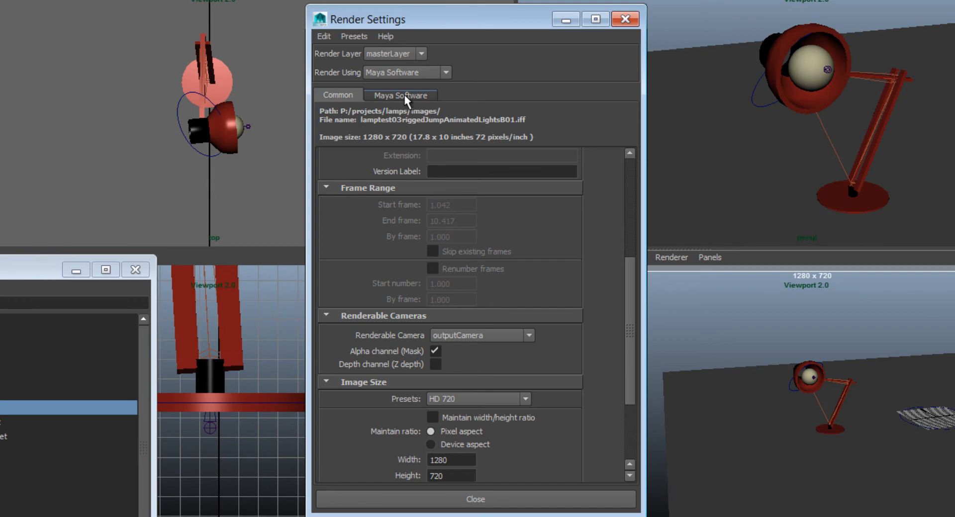
In the Maya Software settings choose Production quality anti-aliasing
left_click(400, 96)
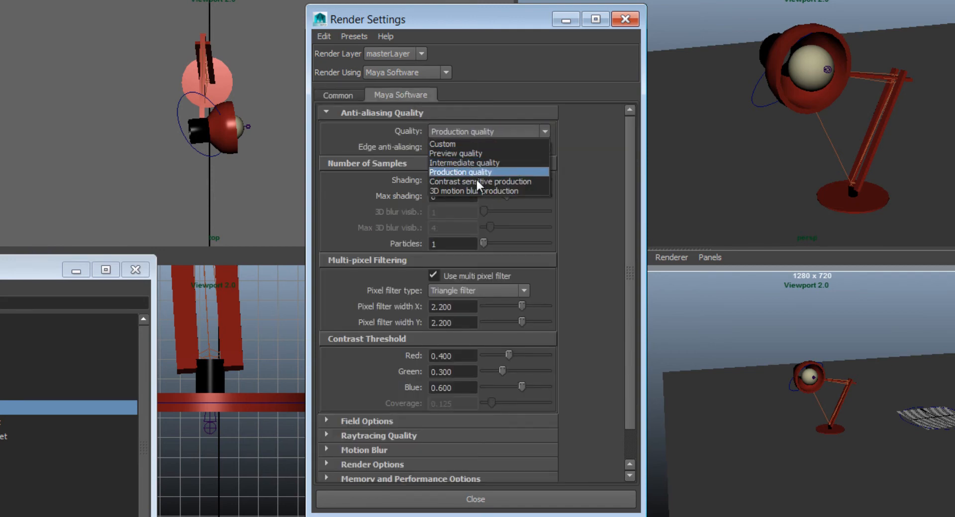
mouse_move(466, 153)
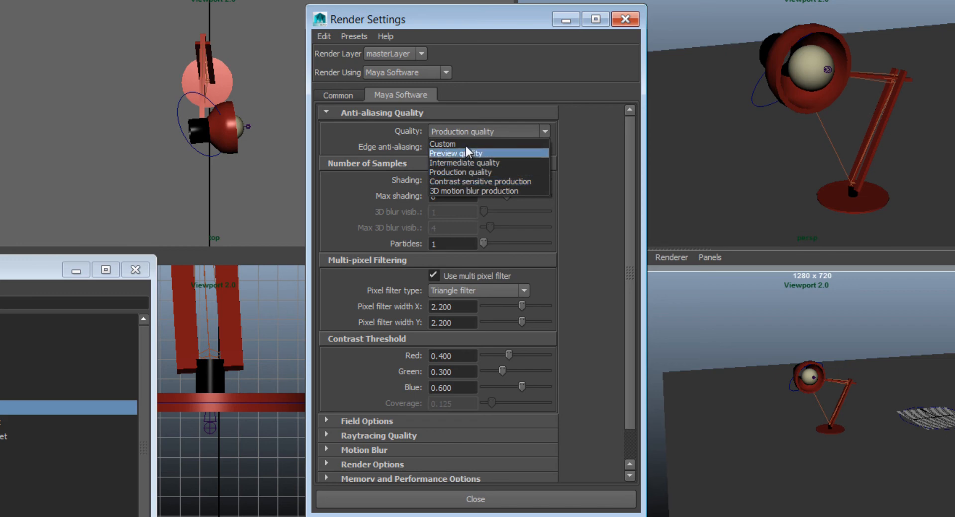
mouse_move(478, 157)
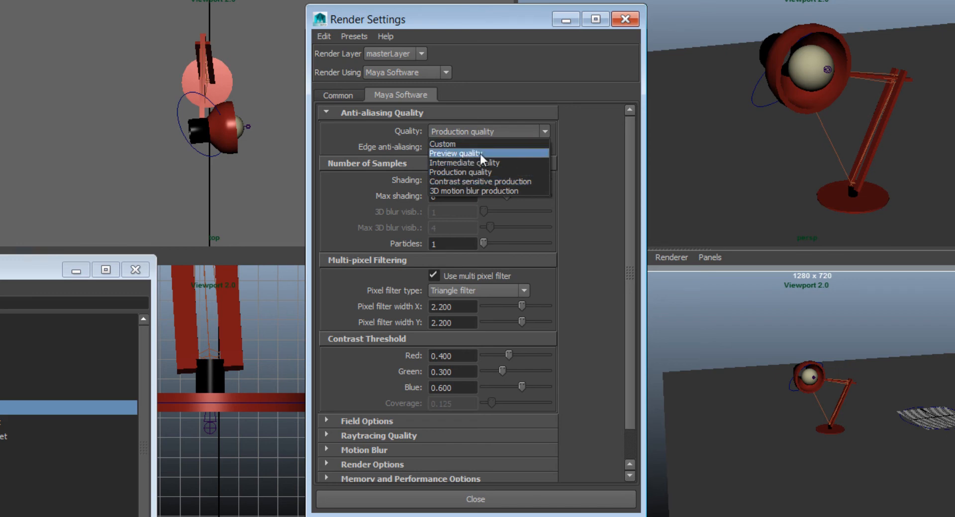
mouse_move(481, 173)
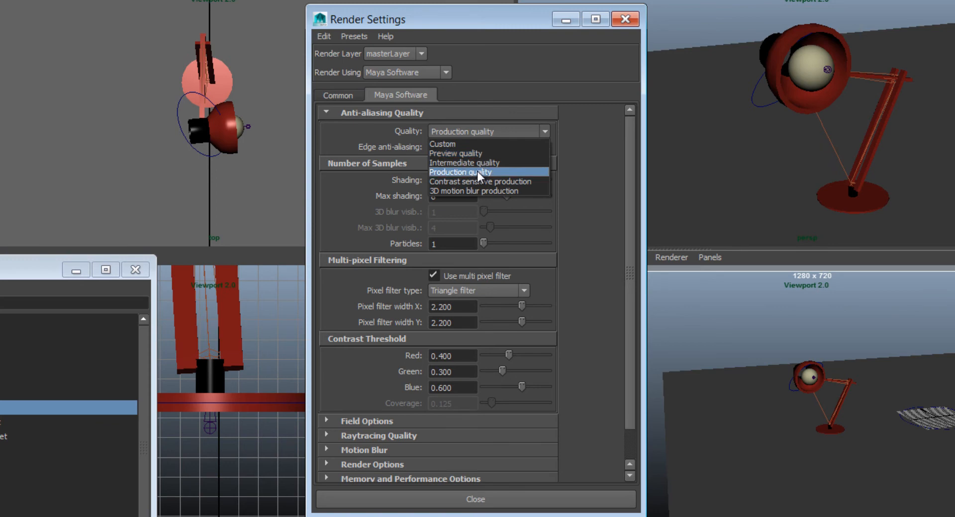
left_click(459, 172)
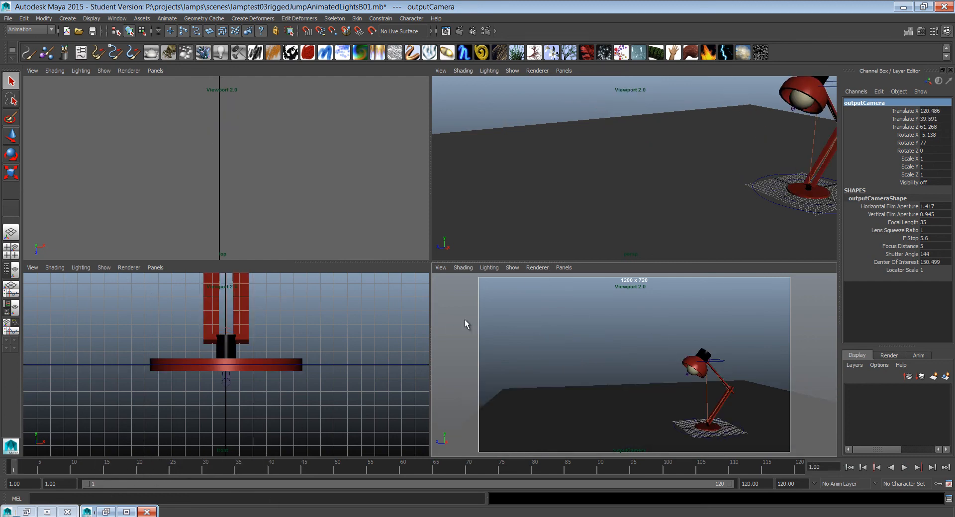
mouse_move(441, 457)
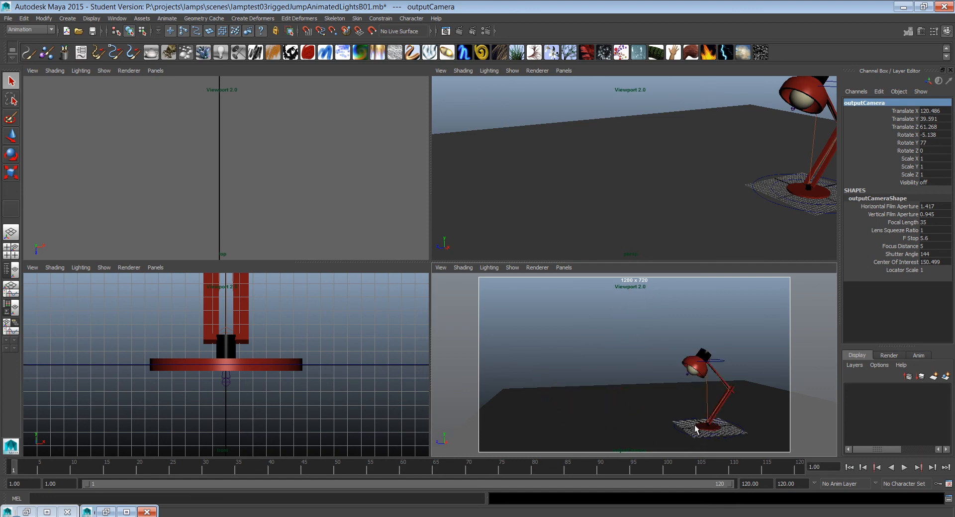
mouse_move(538, 436)
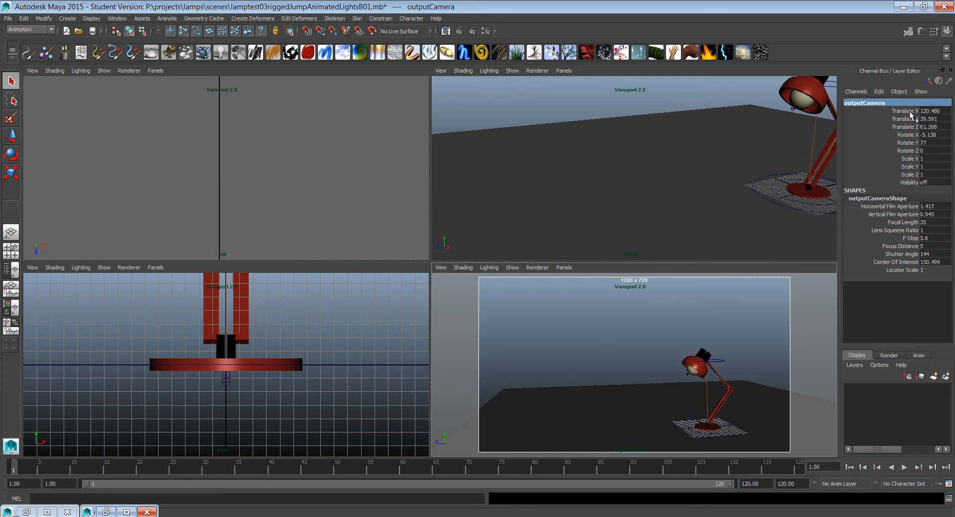
Select outputCamera's Translate and Rotate channels and bring up their lock options
left_click(907, 110)
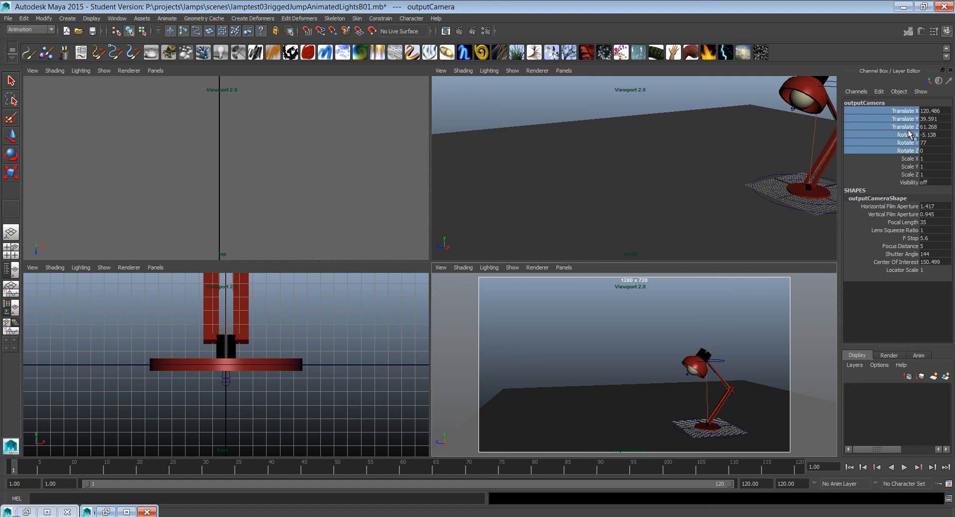
right_click(907, 122)
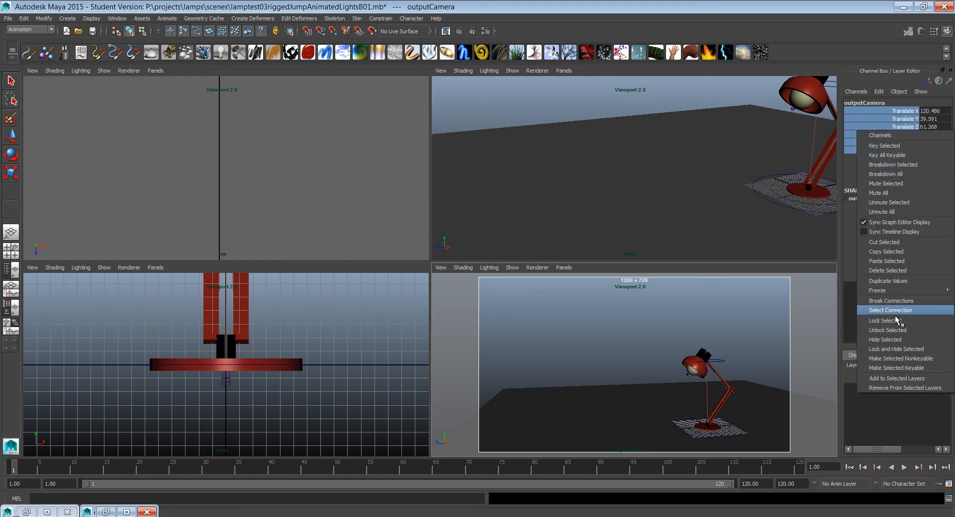